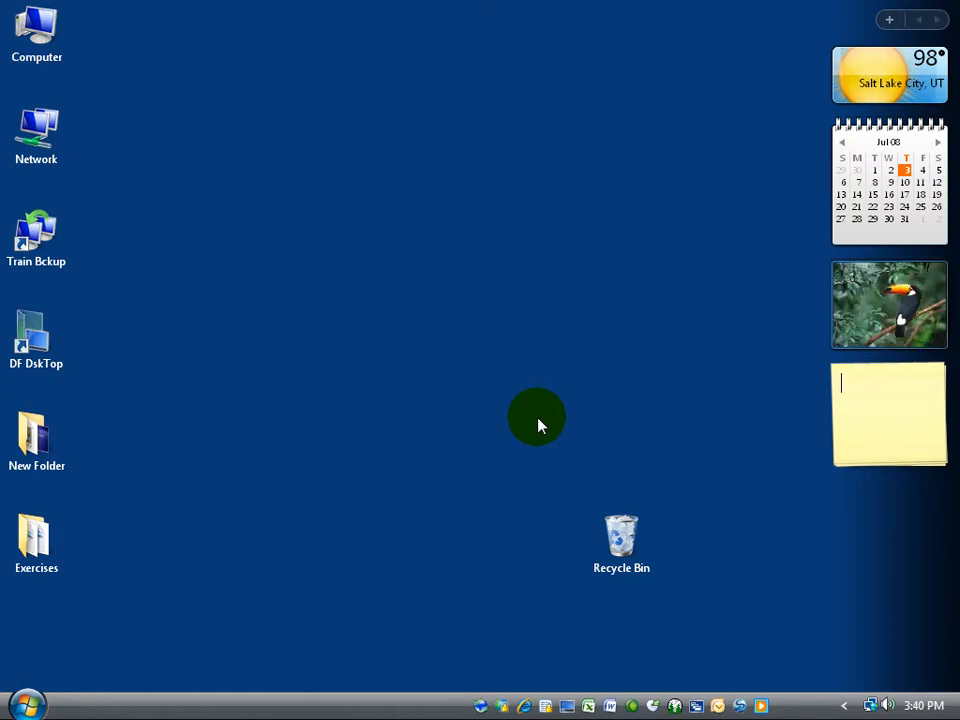
{"action": "mouse_move", "coordinate": [259, 668]}
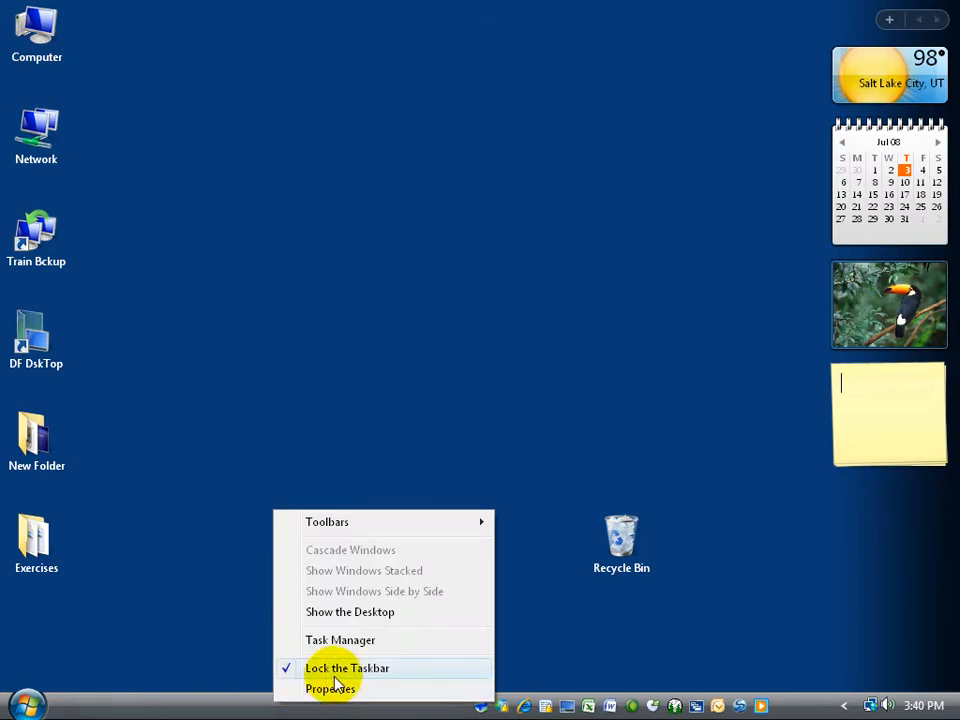
{"action": "mouse_move", "coordinate": [290, 690]}
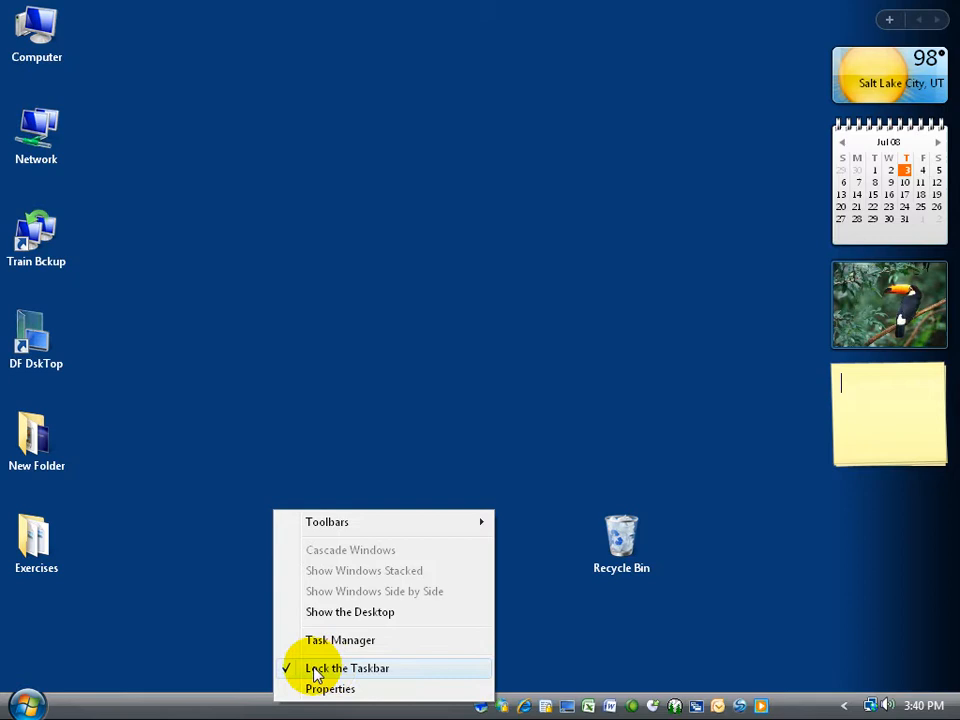
Uncheck 'Lock the Taskbar' in the taskbar's right-click menu
{"action": "left_click", "coordinate": [355, 669]}
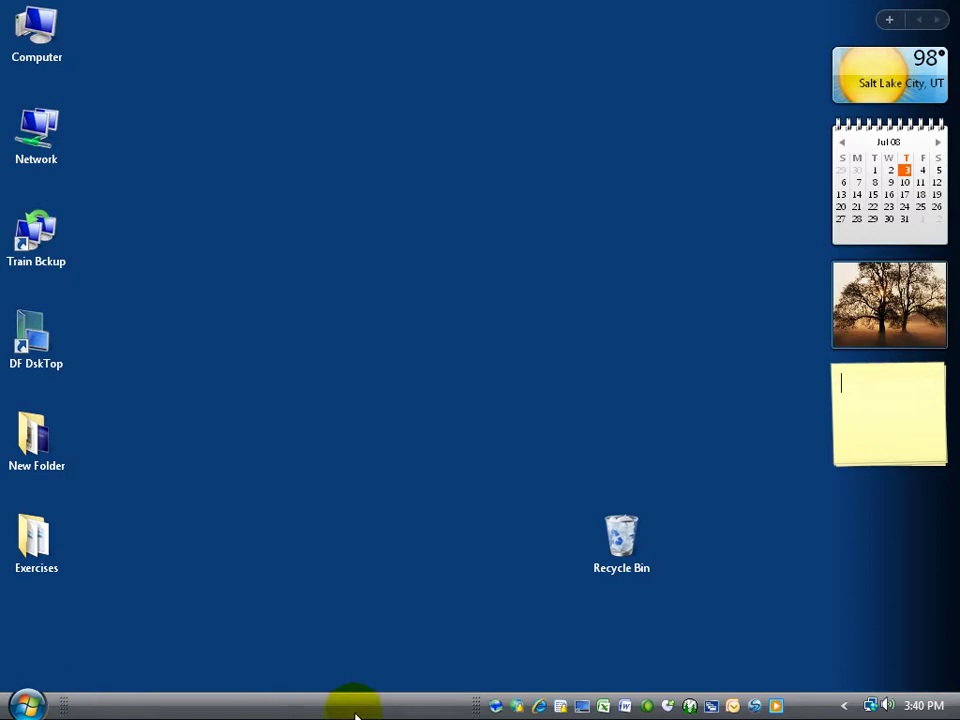
{"action": "mouse_move", "coordinate": [430, 707]}
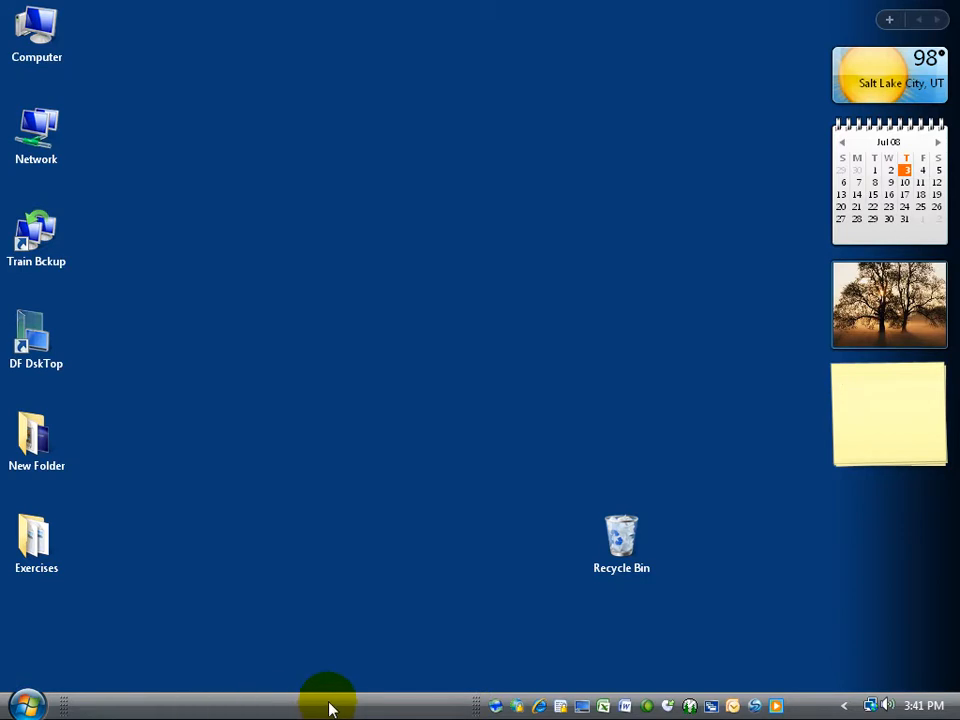
{"action": "mouse_move", "coordinate": [330, 702]}
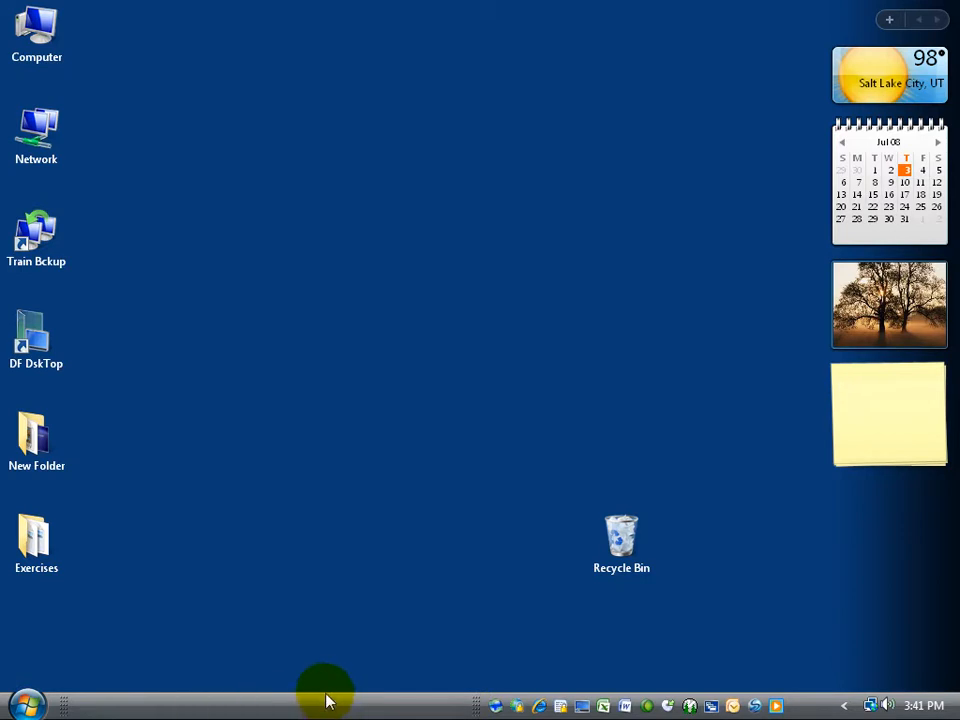
{"action": "mouse_move", "coordinate": [316, 561]}
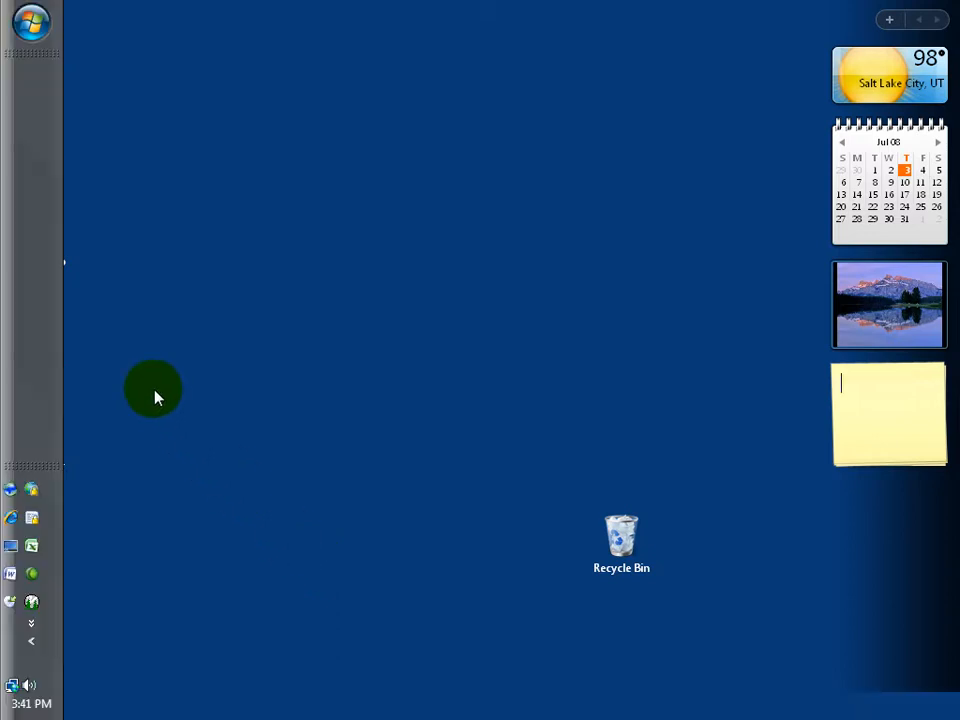
{"action": "mouse_move", "coordinate": [70, 322]}
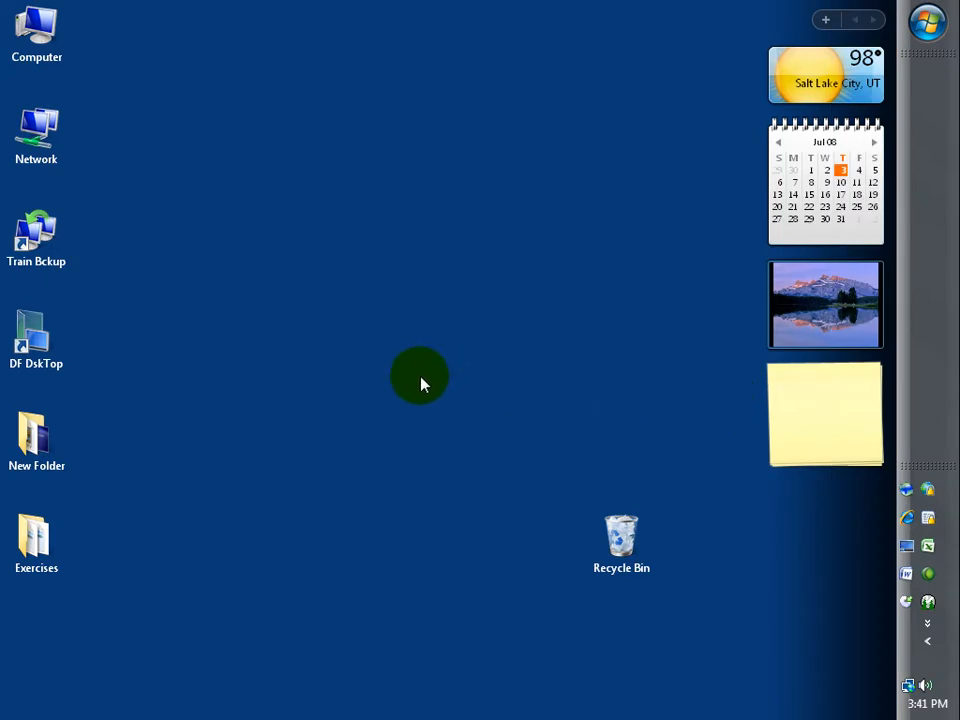
{"action": "right_click", "coordinate": [925, 265]}
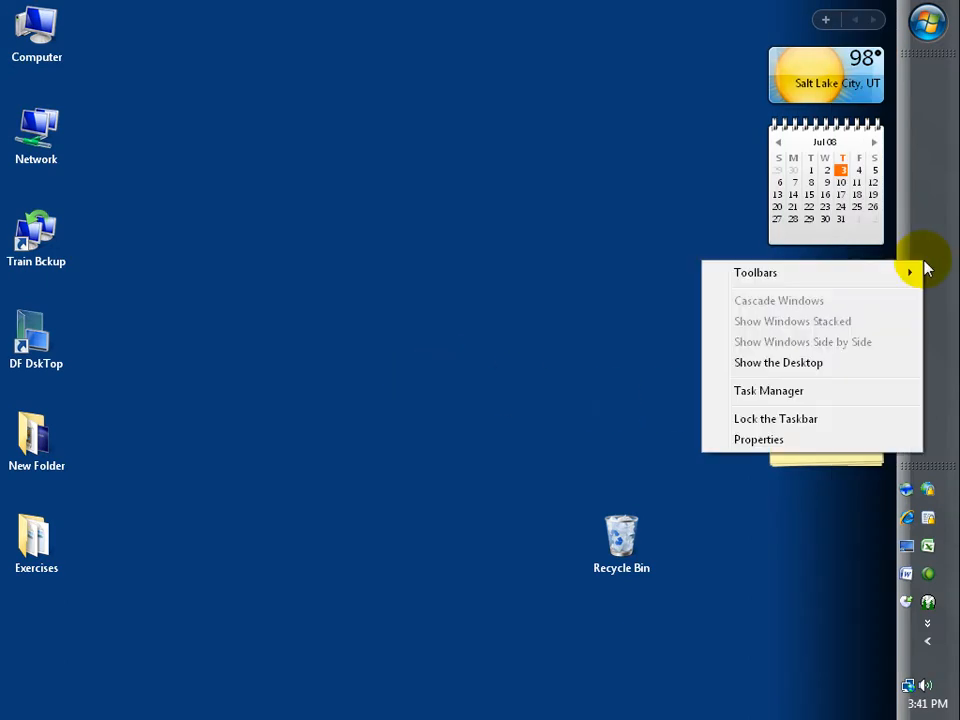
{"action": "left_click", "coordinate": [778, 362]}
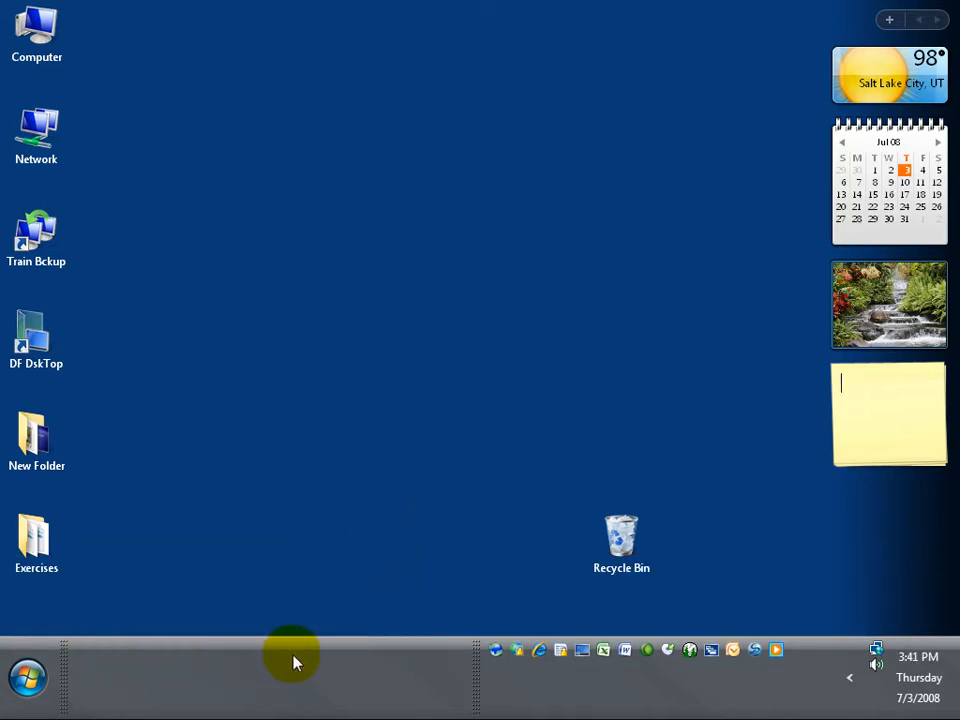
{"action": "mouse_move", "coordinate": [245, 700]}
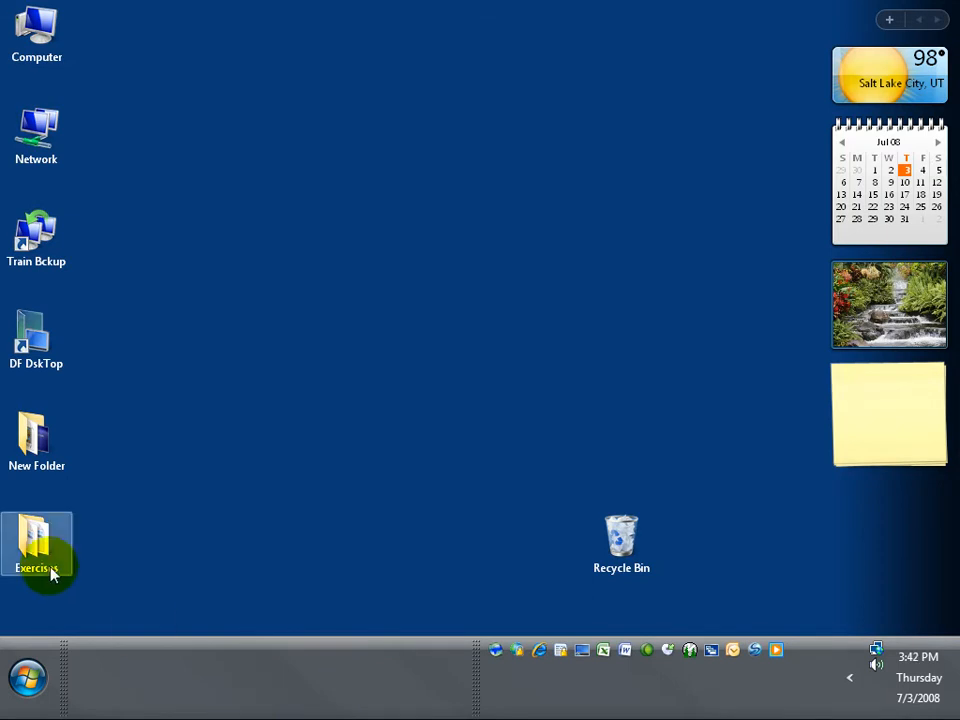
Open the Exercises folder from its desktop icon
{"action": "double_click", "coordinate": [37, 537]}
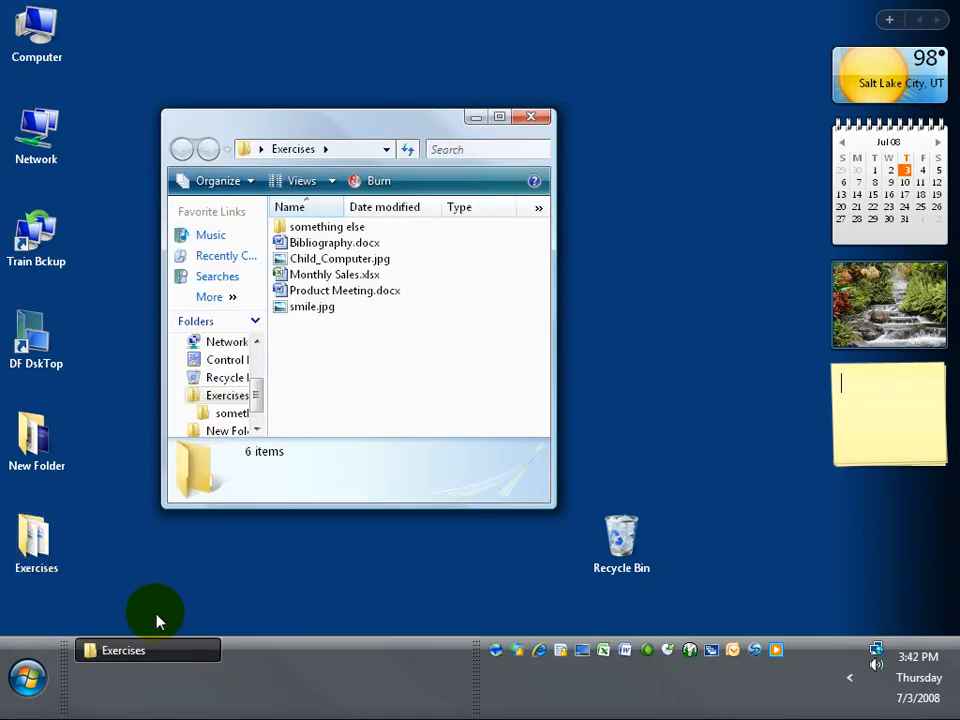
{"action": "mouse_move", "coordinate": [262, 667]}
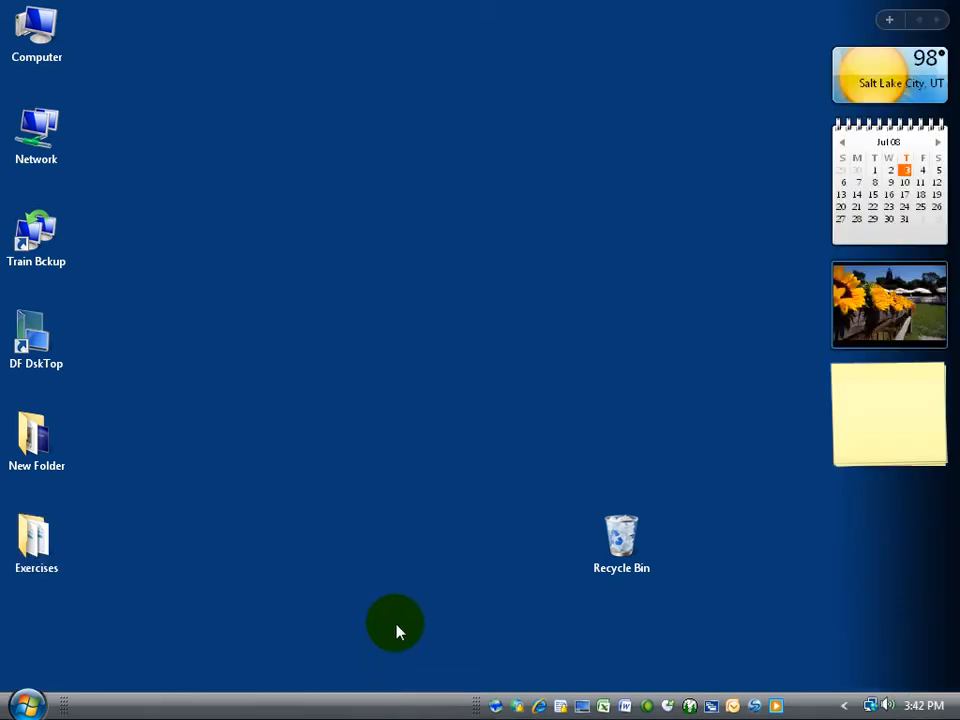
{"action": "mouse_move", "coordinate": [375, 710]}
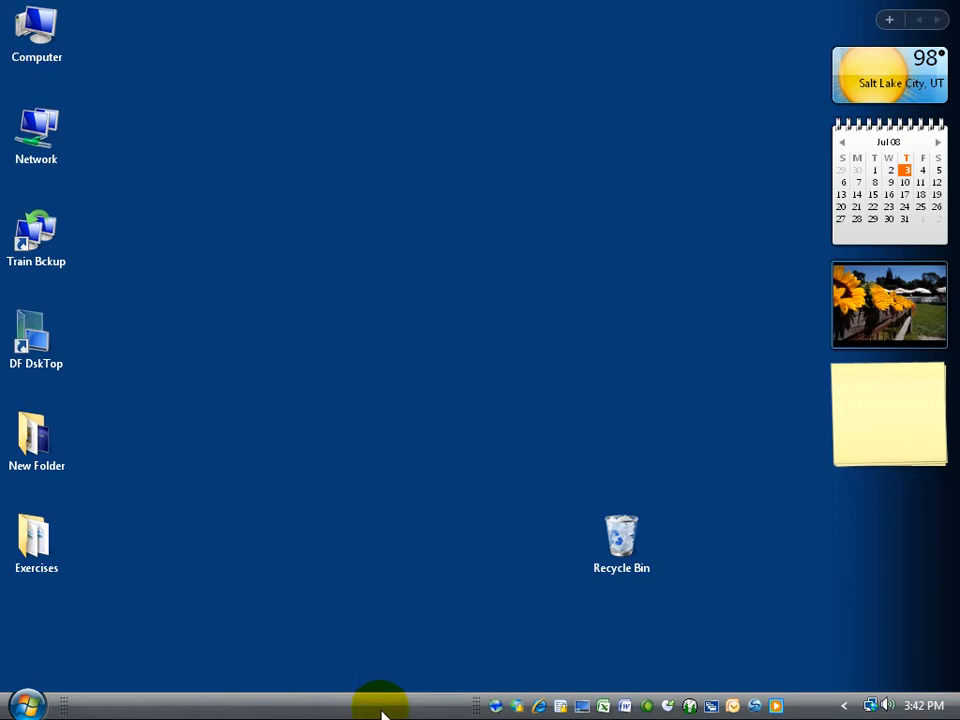
{"action": "mouse_move", "coordinate": [350, 555]}
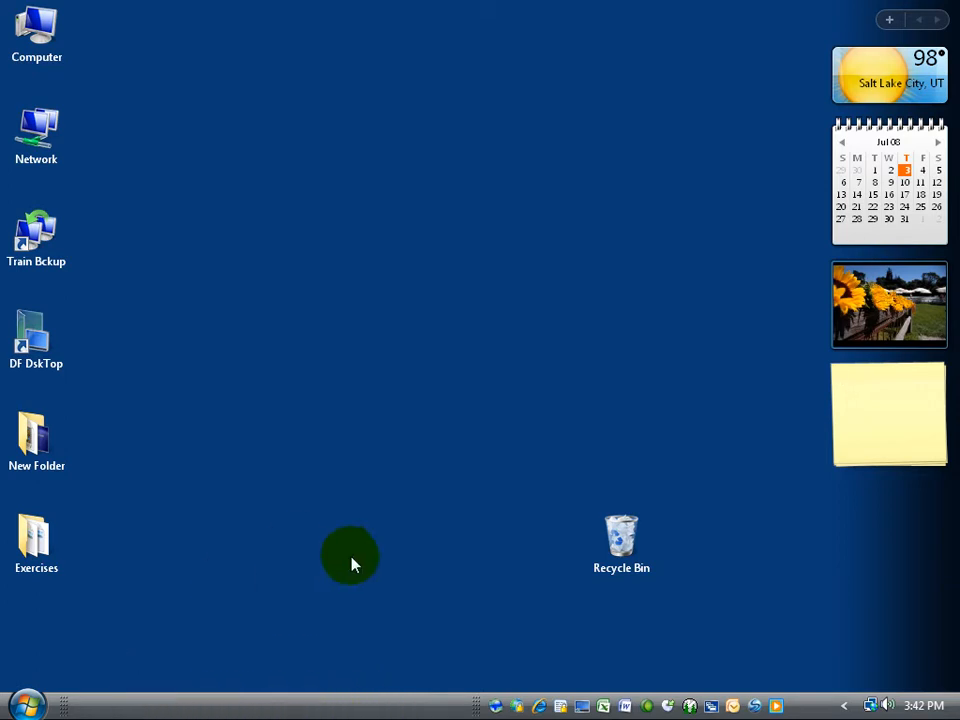